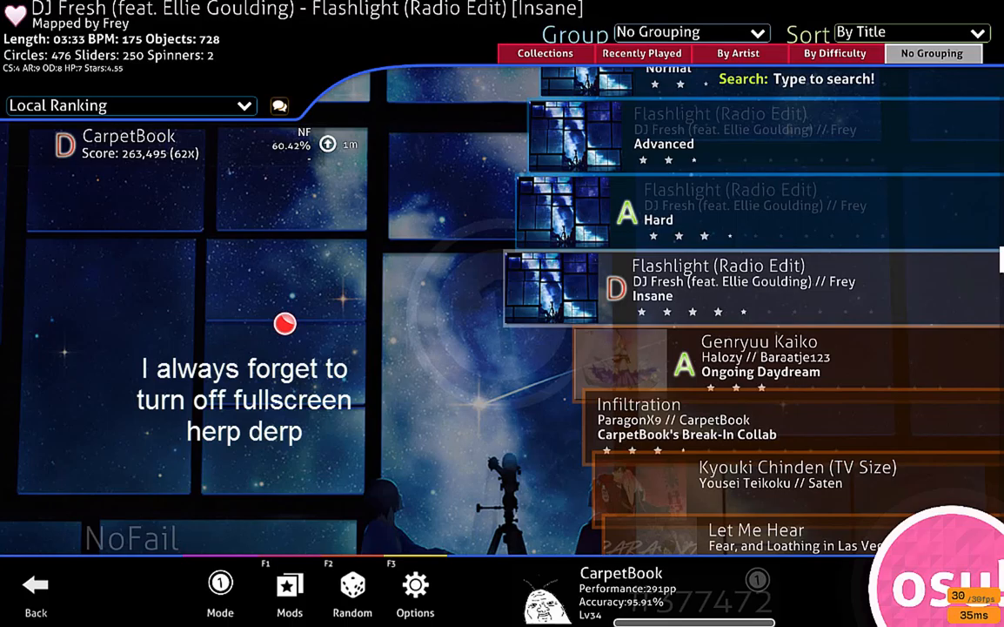
Step: Switch off Fullscreen mode in the Graphics settings, showing the input-latency warning
left_click(414, 585)
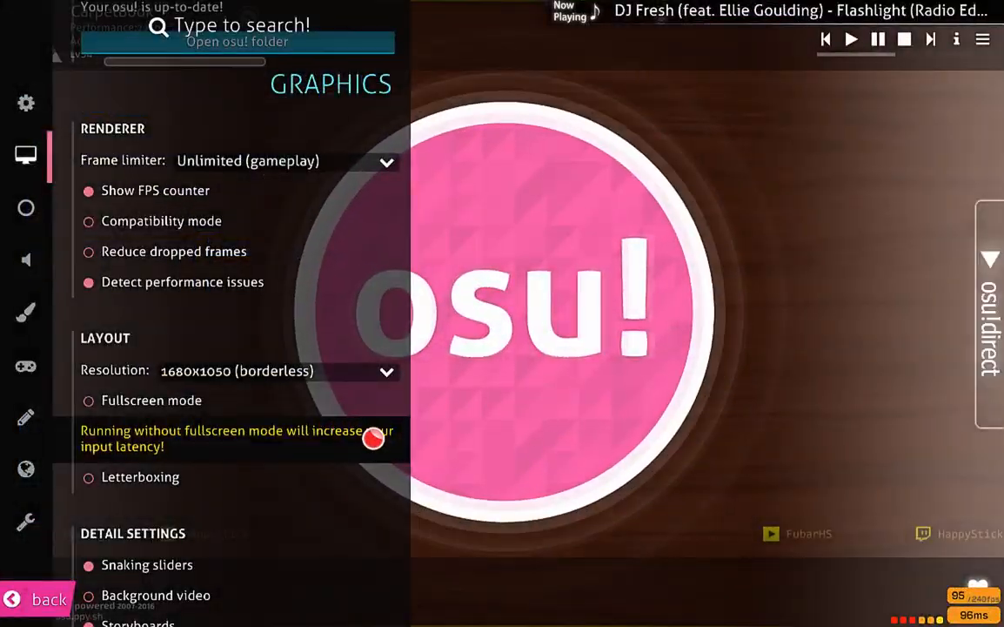
Step: Leave settings and start the replay of the 60.42% Flashlight (Radio Edit) Insane score
left_click(37, 599)
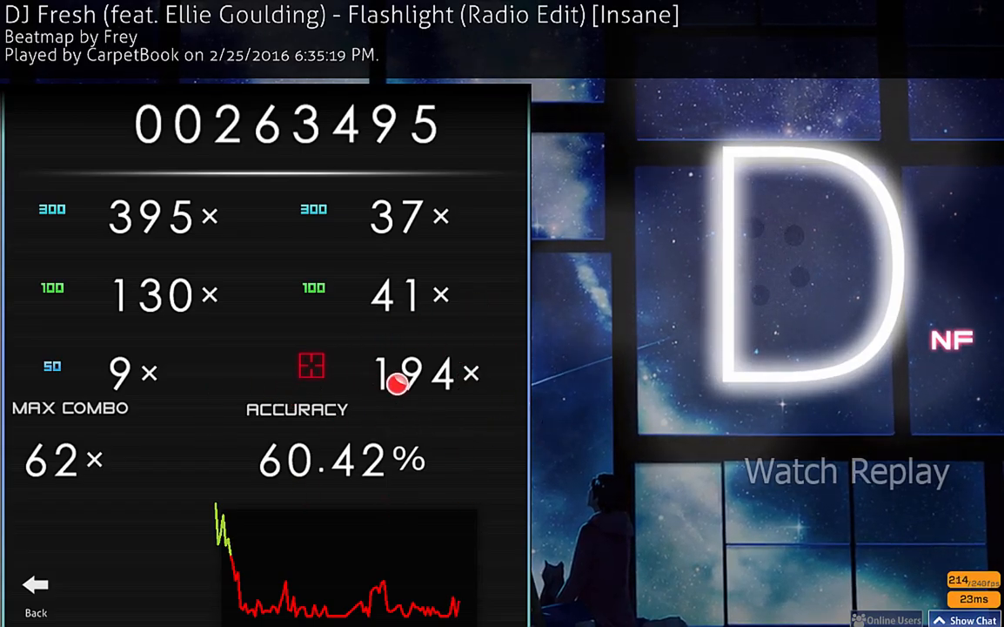
mouse_move(792, 268)
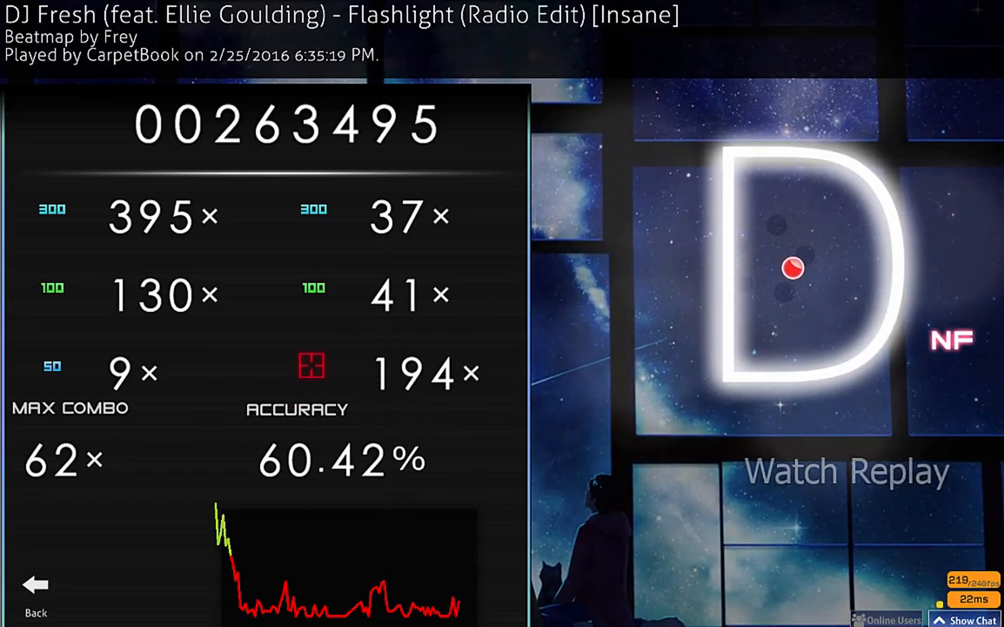
left_click(846, 470)
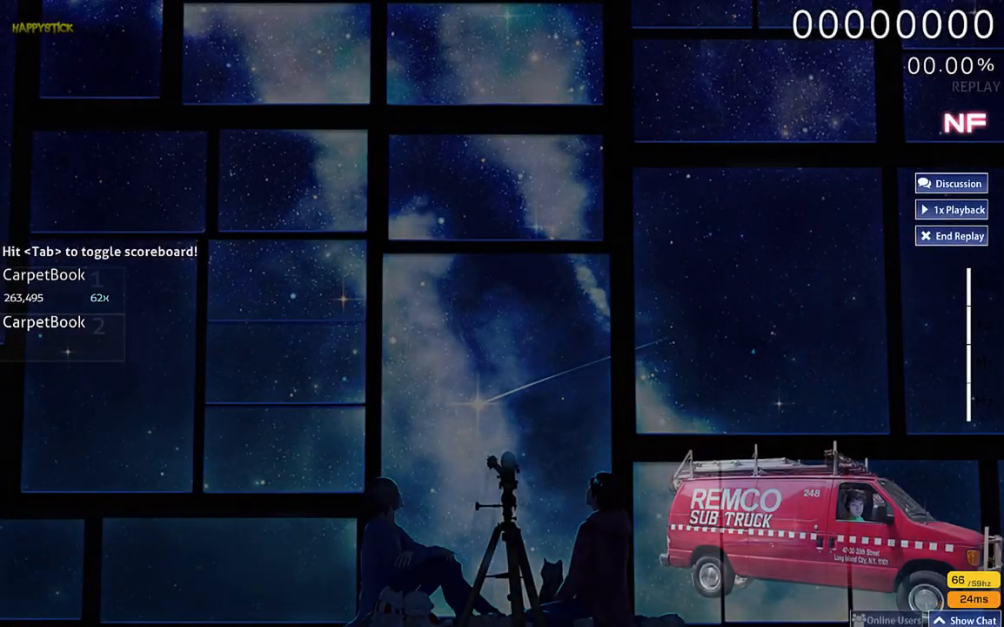